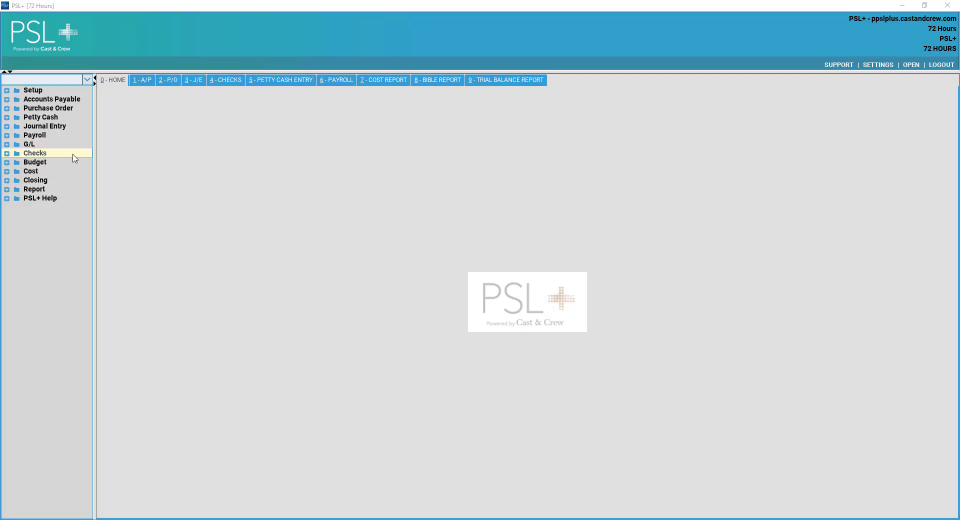
pyautogui.moveTo(141, 176)
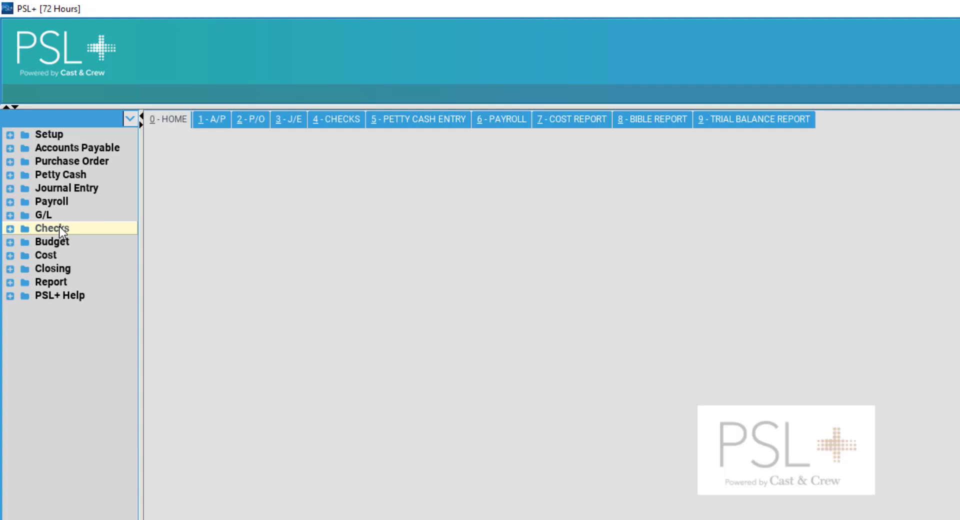
# Expand the Checks section in the navigation tree to reveal its programs
pyautogui.click(52, 228)
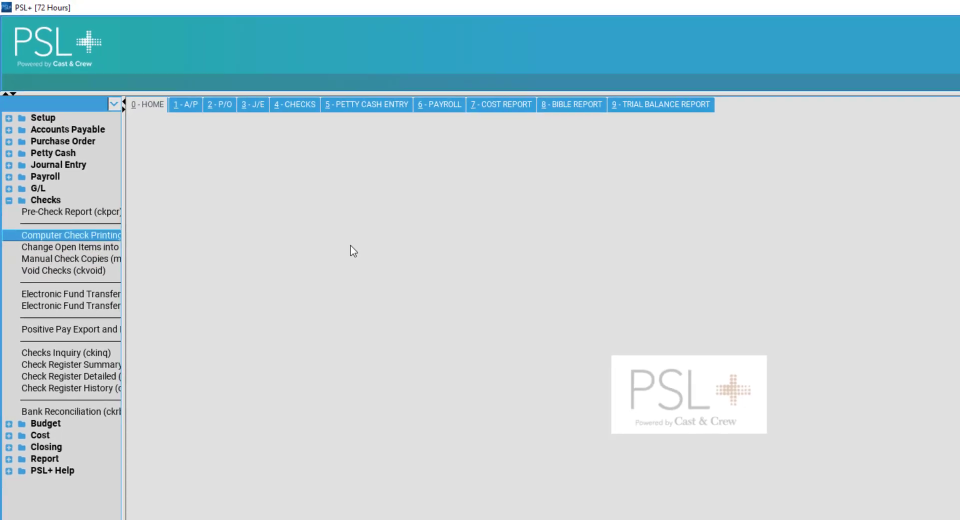
# Open Computer Check Printing so the Print Checks form appears with company 01, bank CNB
pyautogui.click(72, 235)
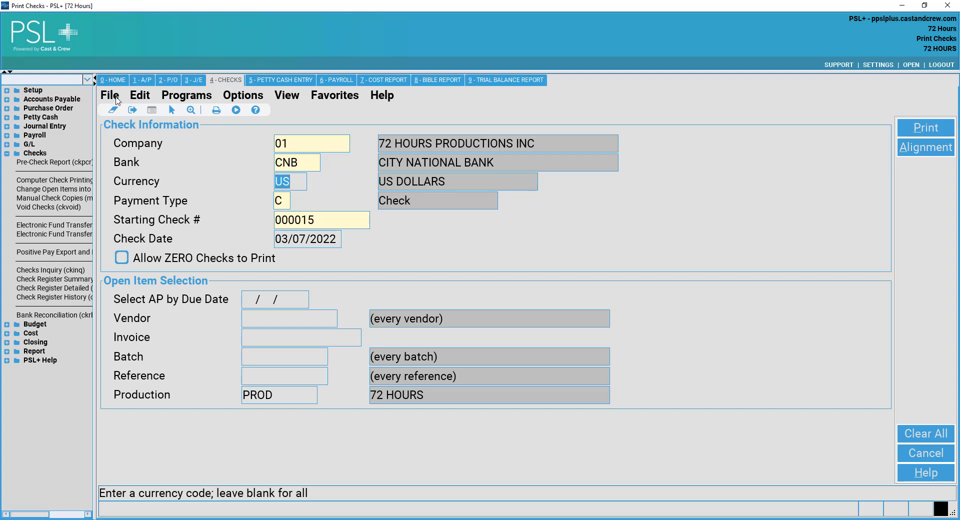
pyautogui.click(110, 95)
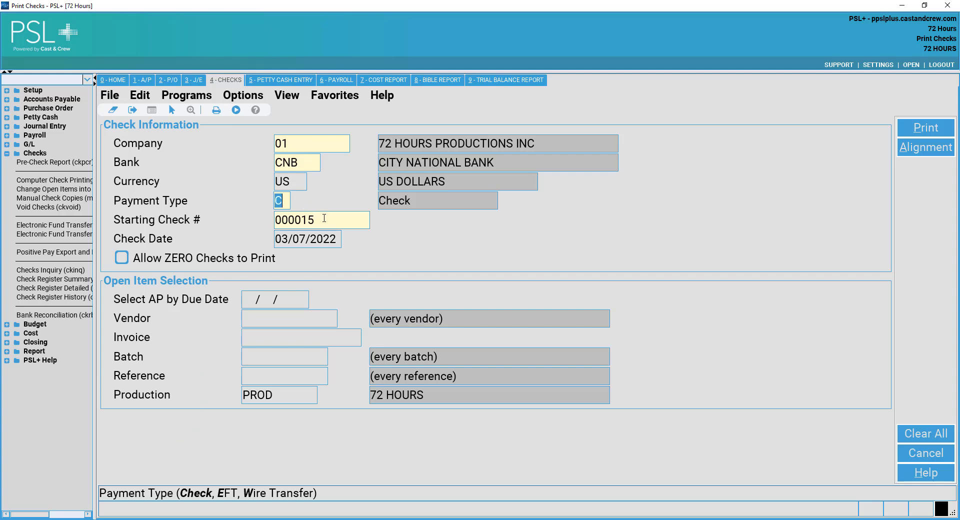
pyautogui.click(321, 219)
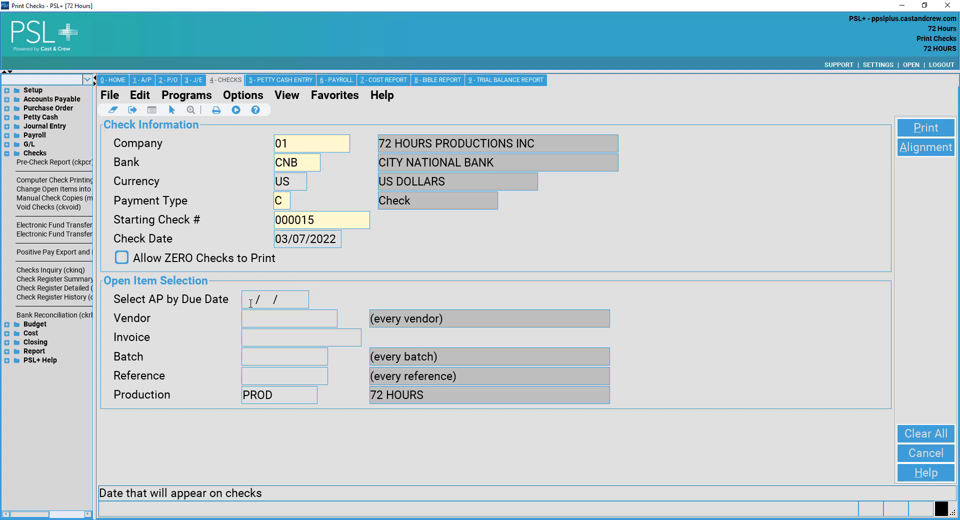
pyautogui.click(274, 299)
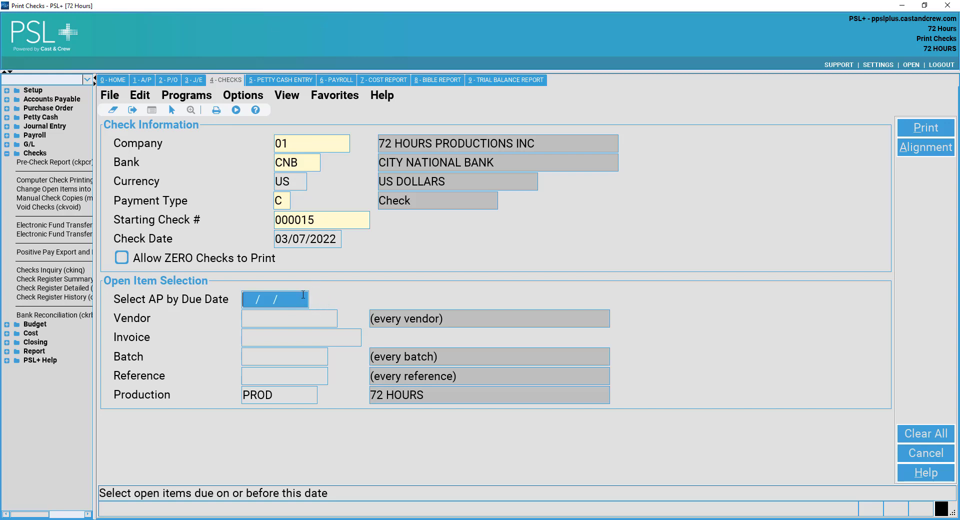
pyautogui.moveTo(316, 296)
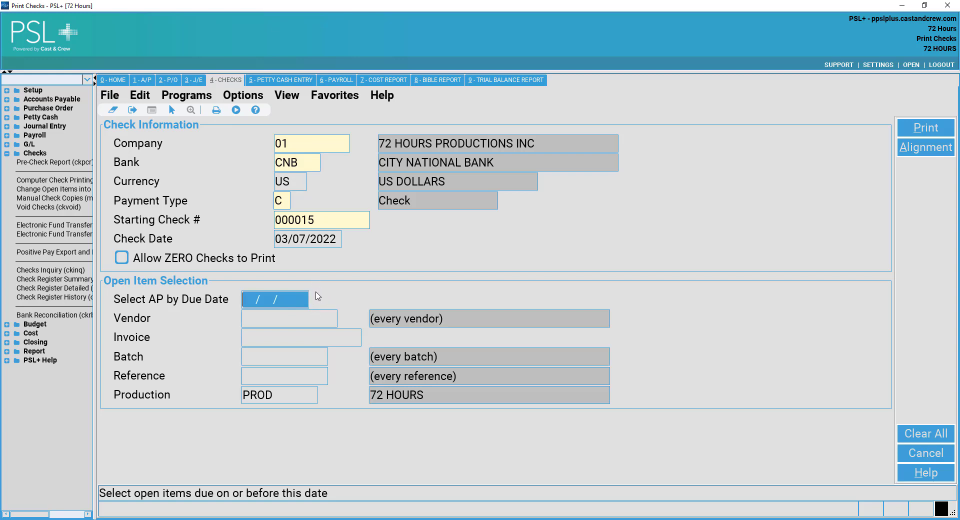
pyautogui.click(288, 318)
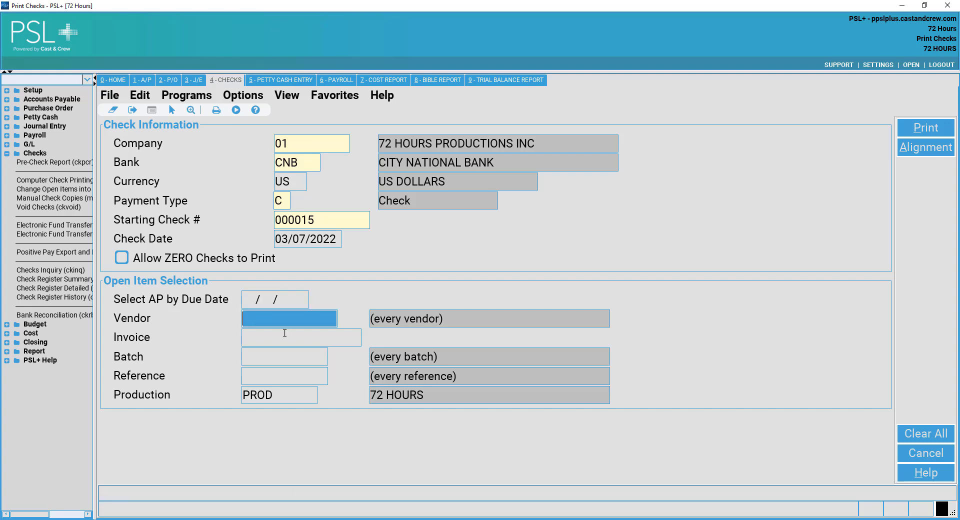
pyautogui.click(301, 337)
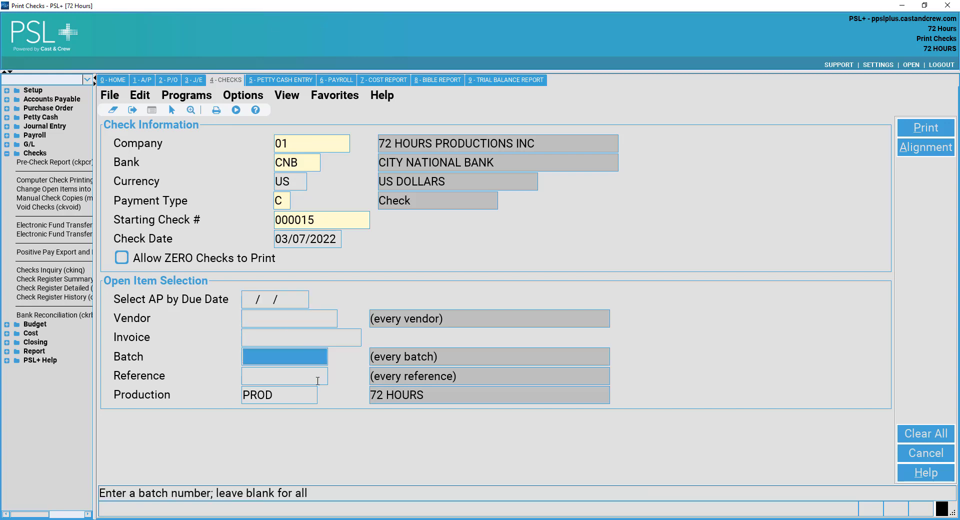
pyautogui.click(284, 375)
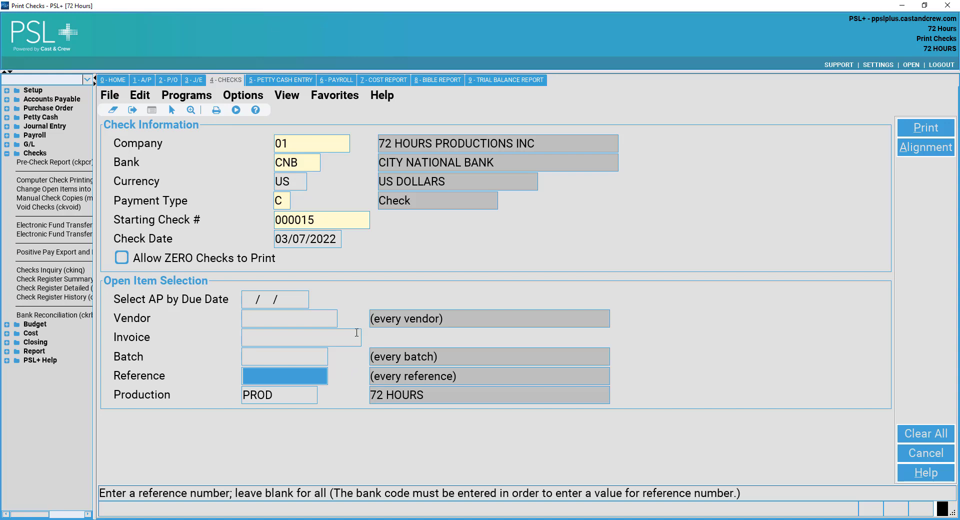
pyautogui.moveTo(179, 294)
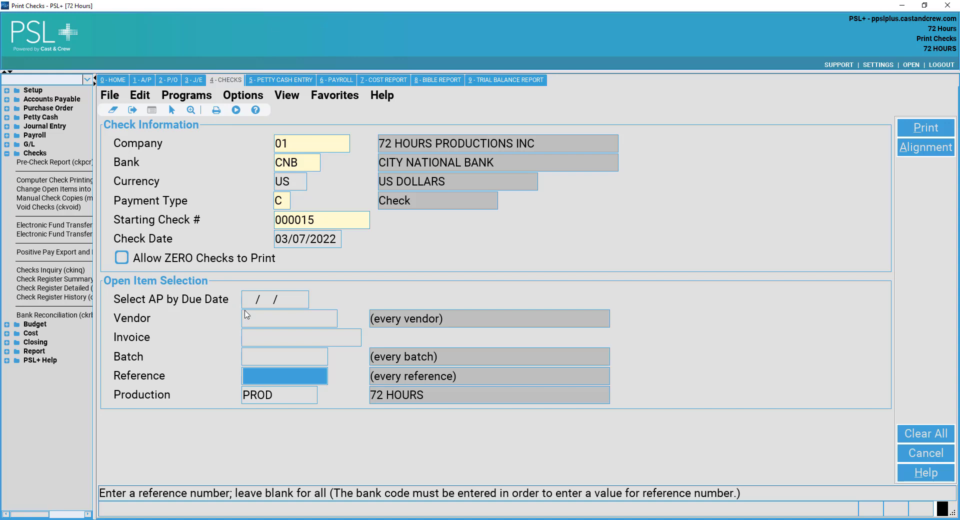
pyautogui.moveTo(192, 314)
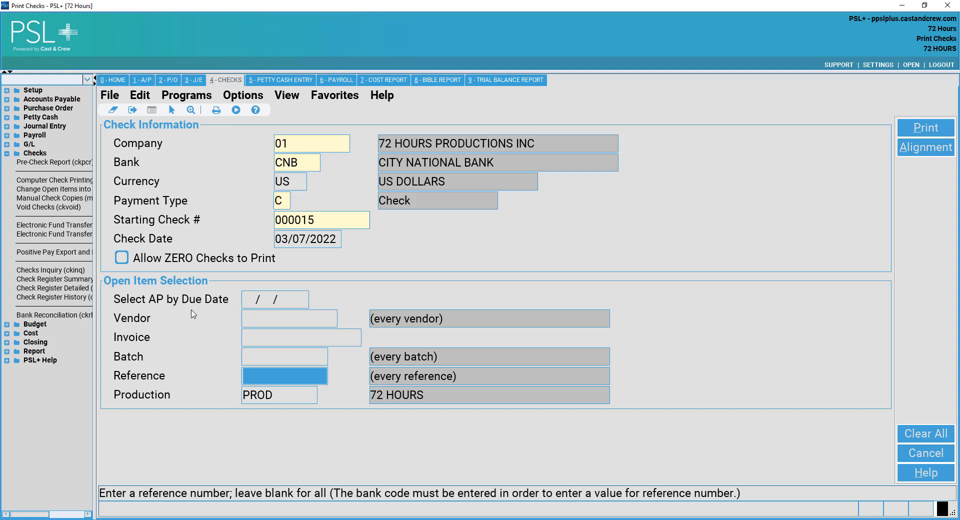
pyautogui.click(289, 318)
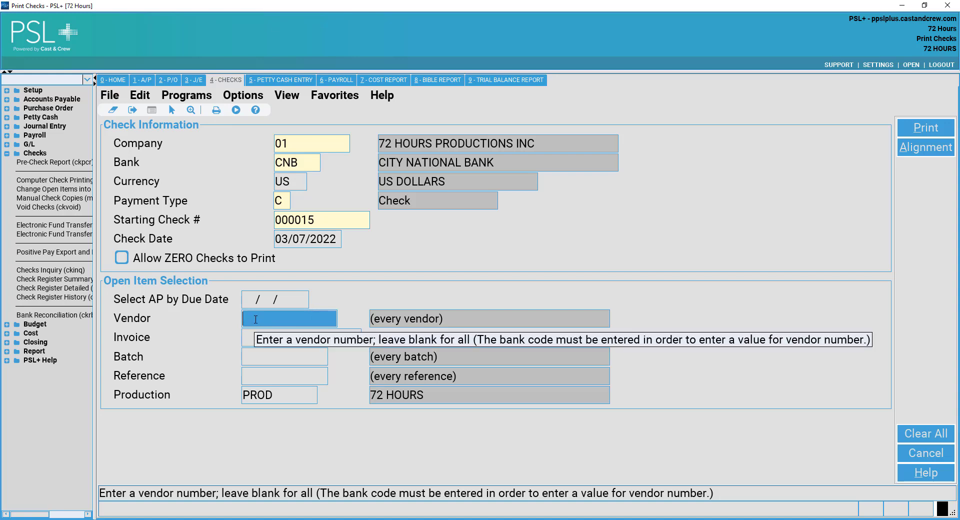
# Set the Vendor filter to 000096, NEW COMPANY\THE, from the Vendors lookup
pyautogui.click(289, 318)
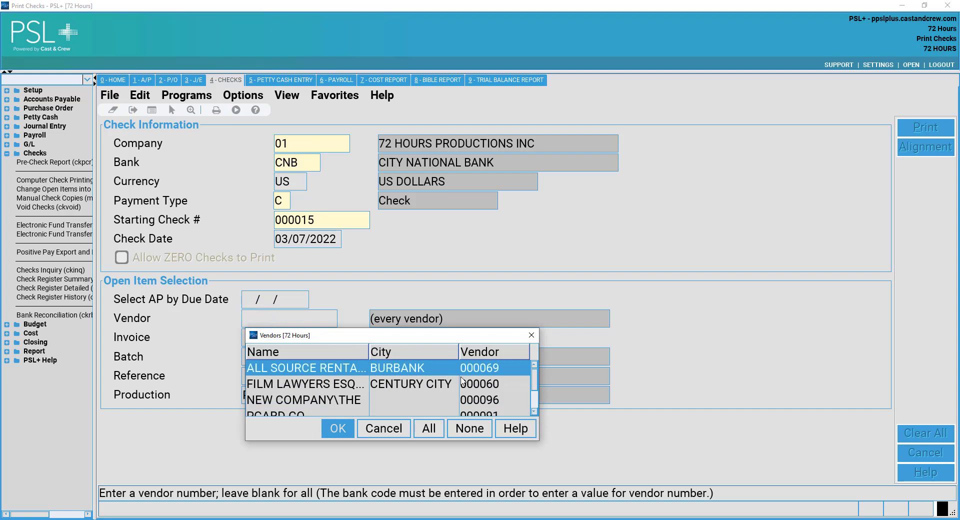
pyautogui.moveTo(416, 399)
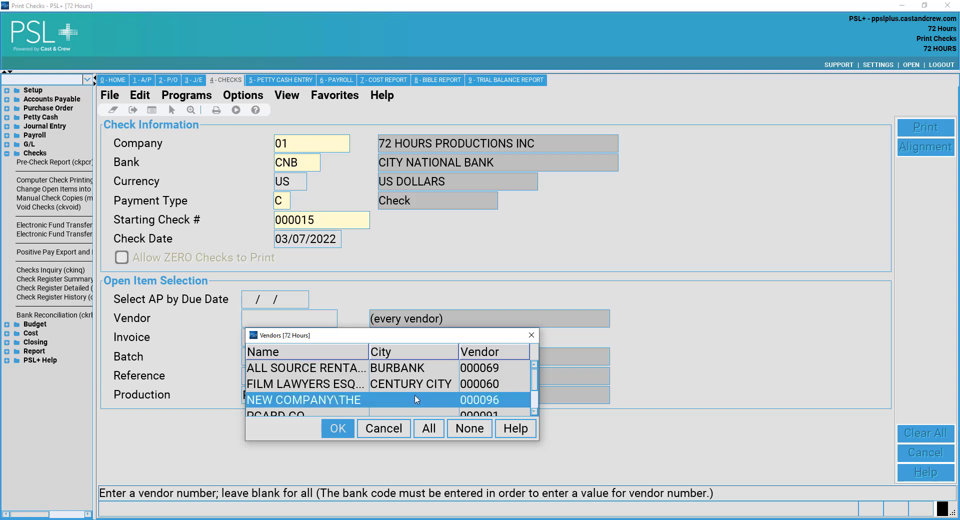
pyautogui.click(337, 428)
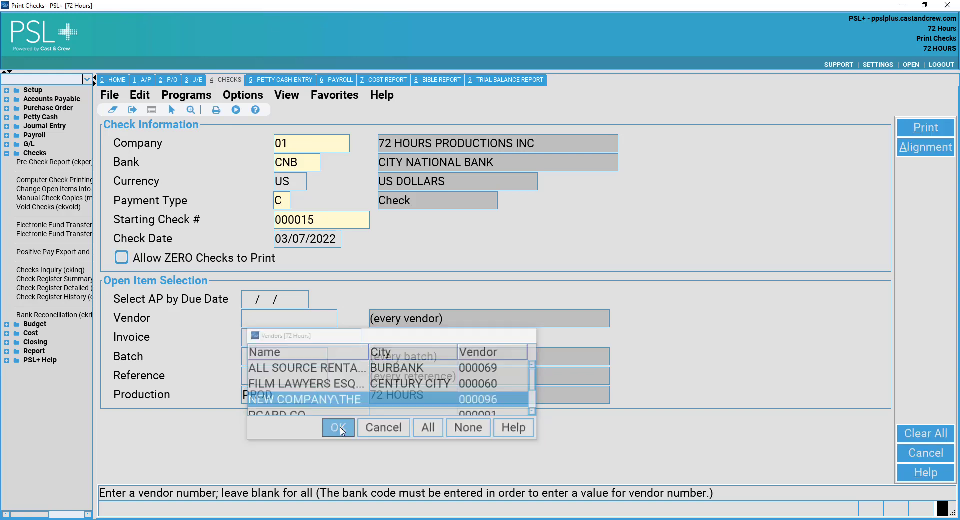
pyautogui.click(338, 427)
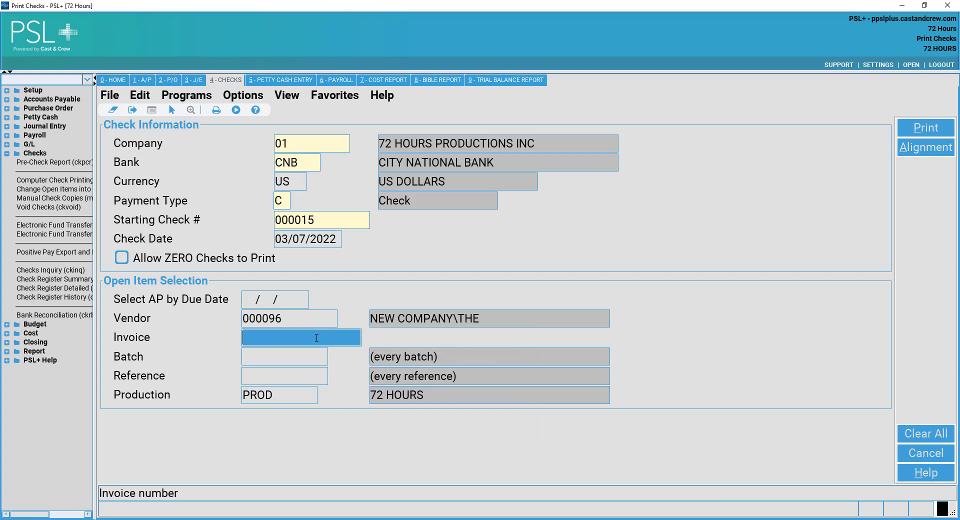
pyautogui.moveTo(301, 337)
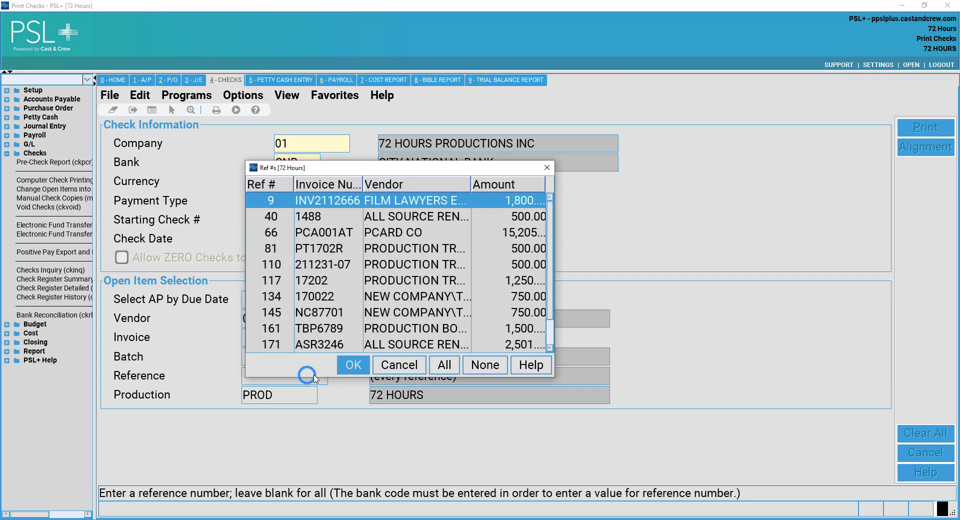
# Set the Reference filter to 182, CUBE CAR RENTAL, from the Ref #s lookup
pyautogui.scroll(-3)
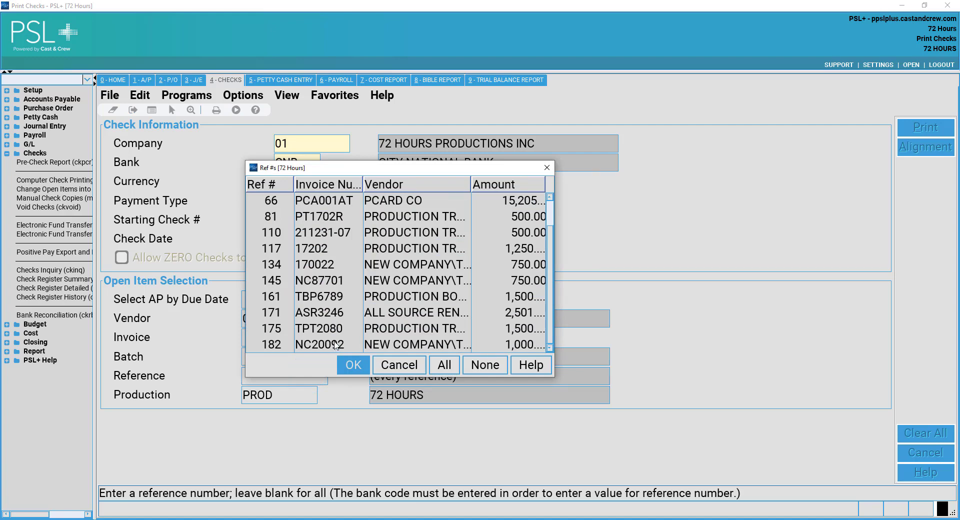
pyautogui.click(318, 344)
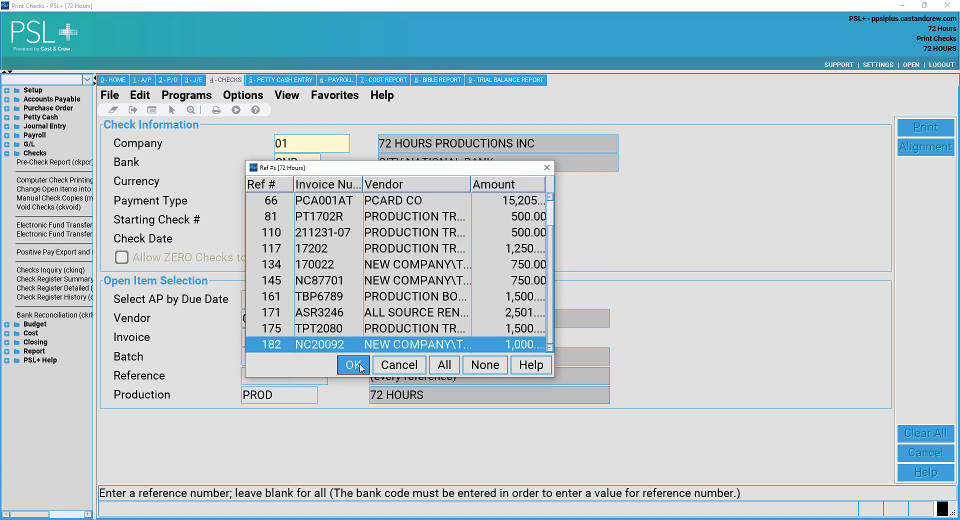
pyautogui.click(353, 364)
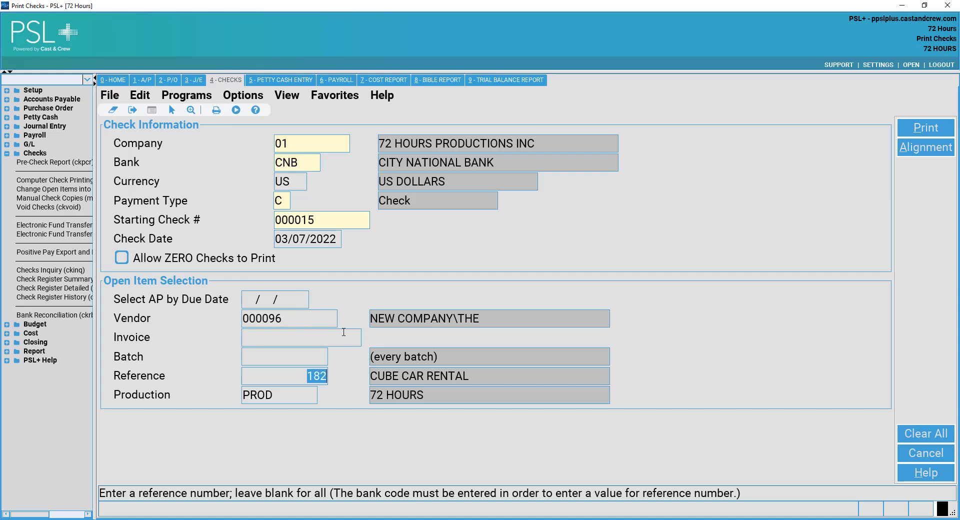
pyautogui.moveTo(443, 304)
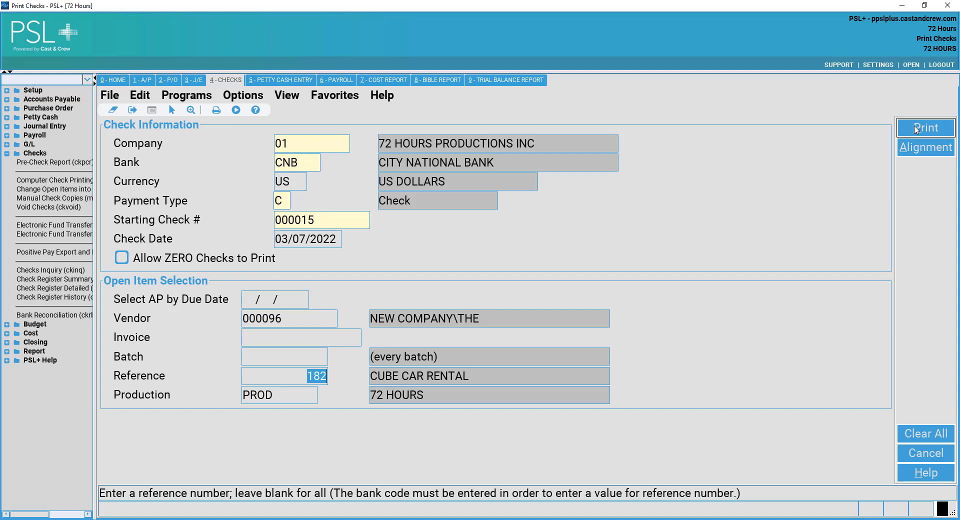
pyautogui.moveTo(925, 127)
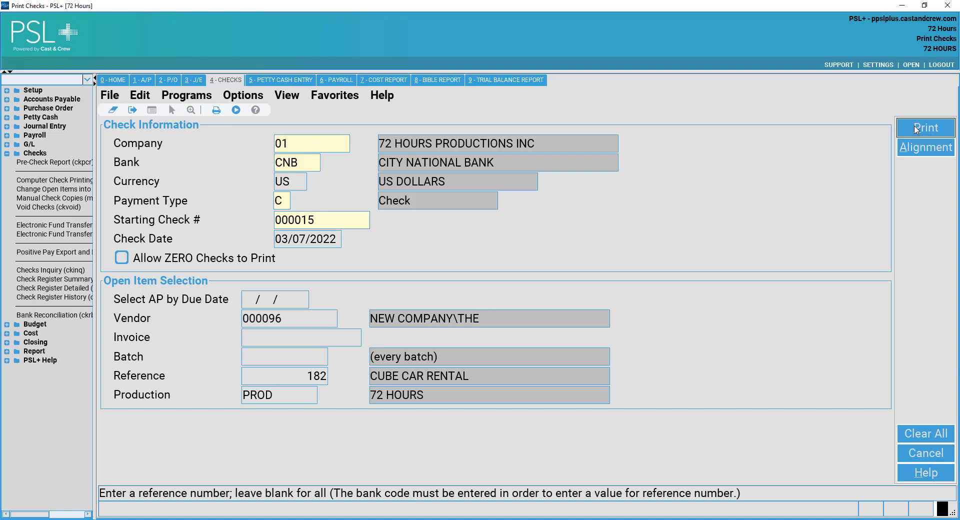
# Start the check run, acknowledge the check stock reminder and centre the Items Selected summary
pyautogui.click(925, 127)
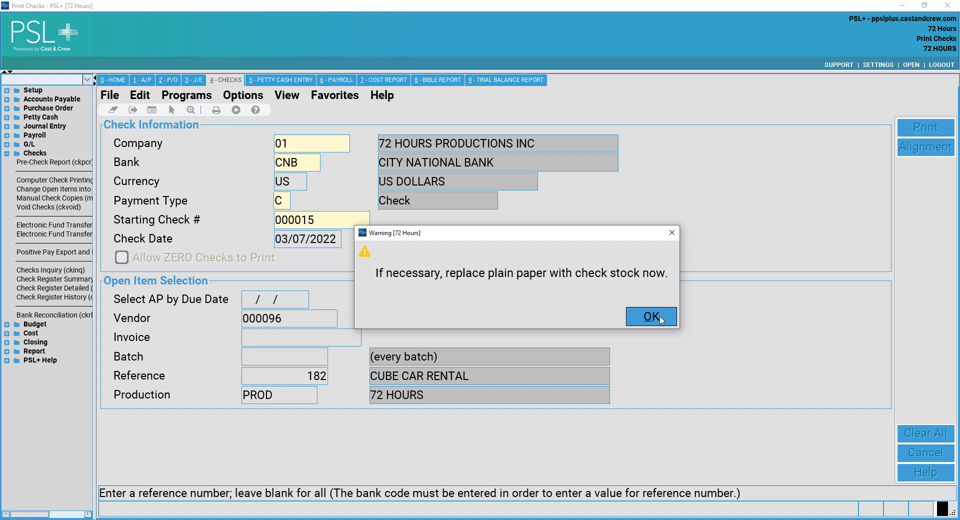
pyautogui.click(650, 316)
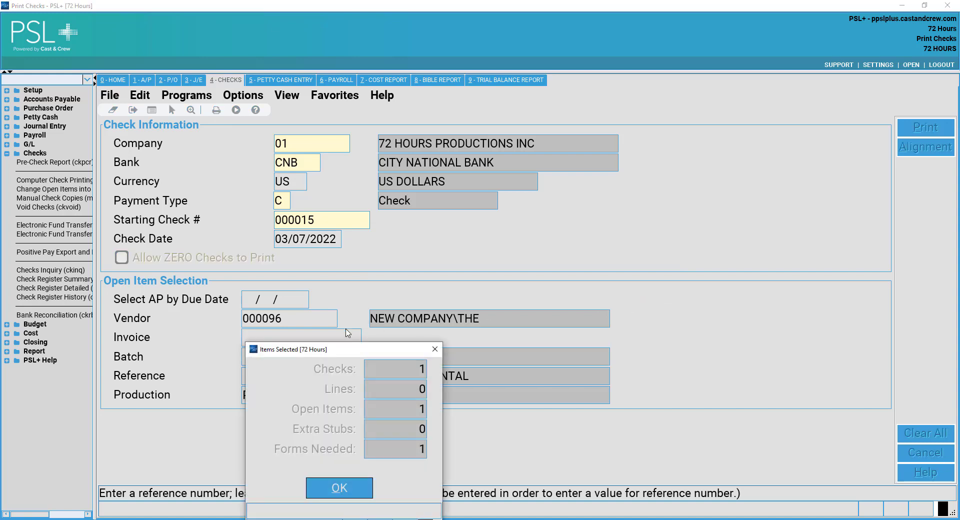
pyautogui.moveTo(290, 349); pyautogui.dragTo(436, 196)
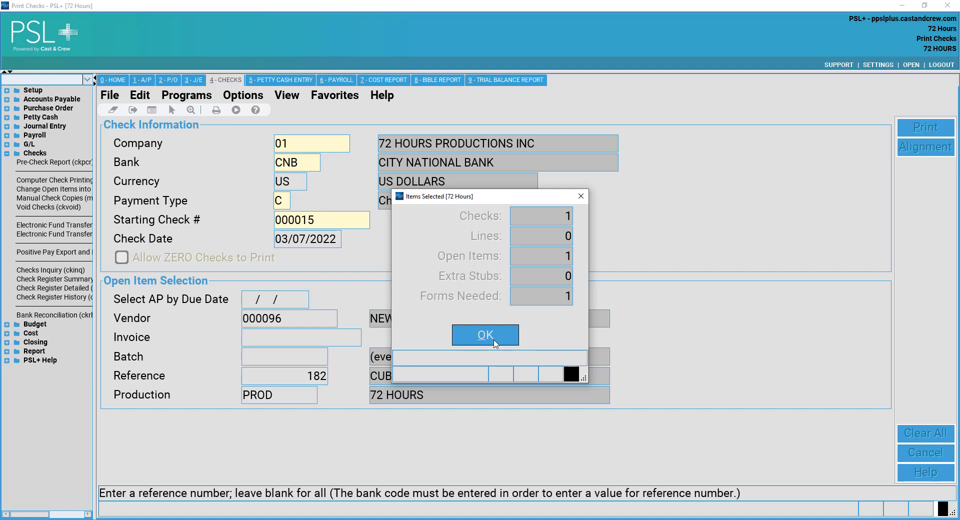
# Accept the one-check summary, confirm check run #27 and list the available printers
pyautogui.click(485, 334)
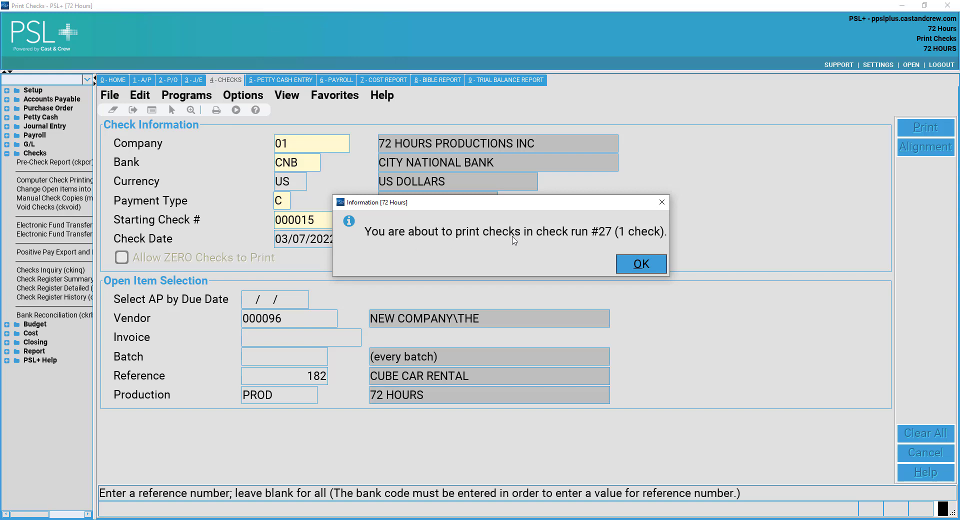
pyautogui.moveTo(630, 238)
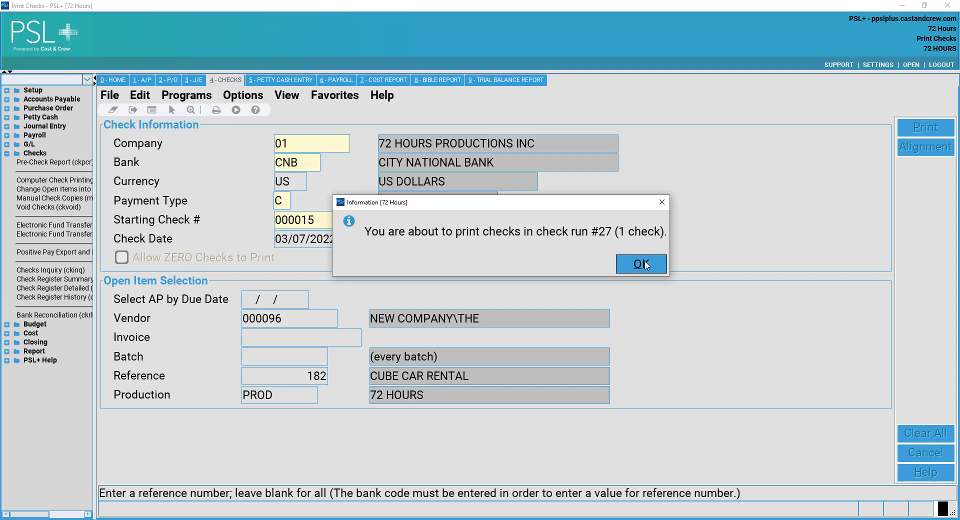
pyautogui.click(640, 264)
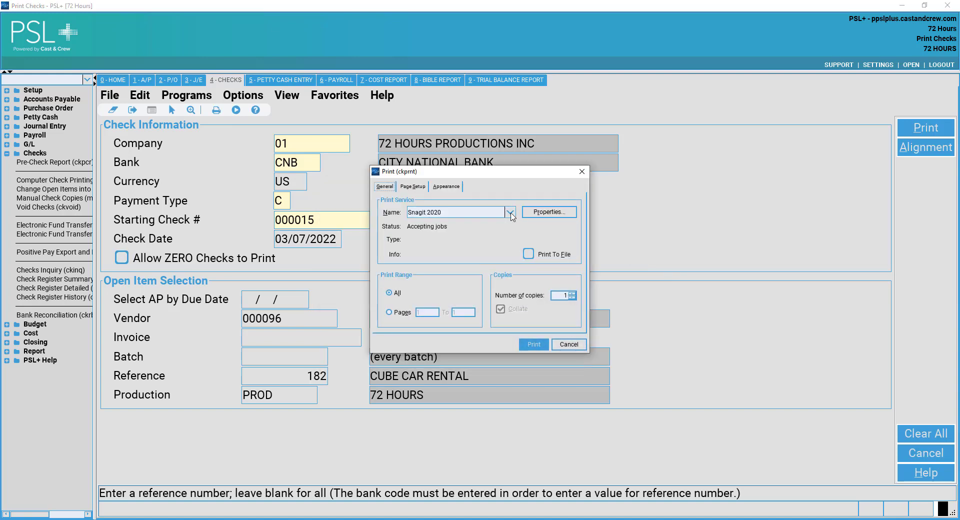
pyautogui.click(510, 212)
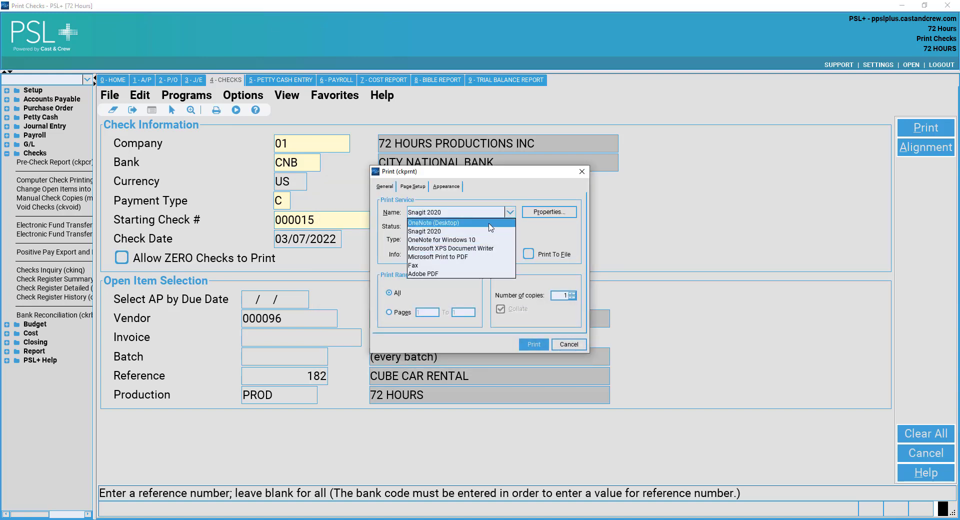